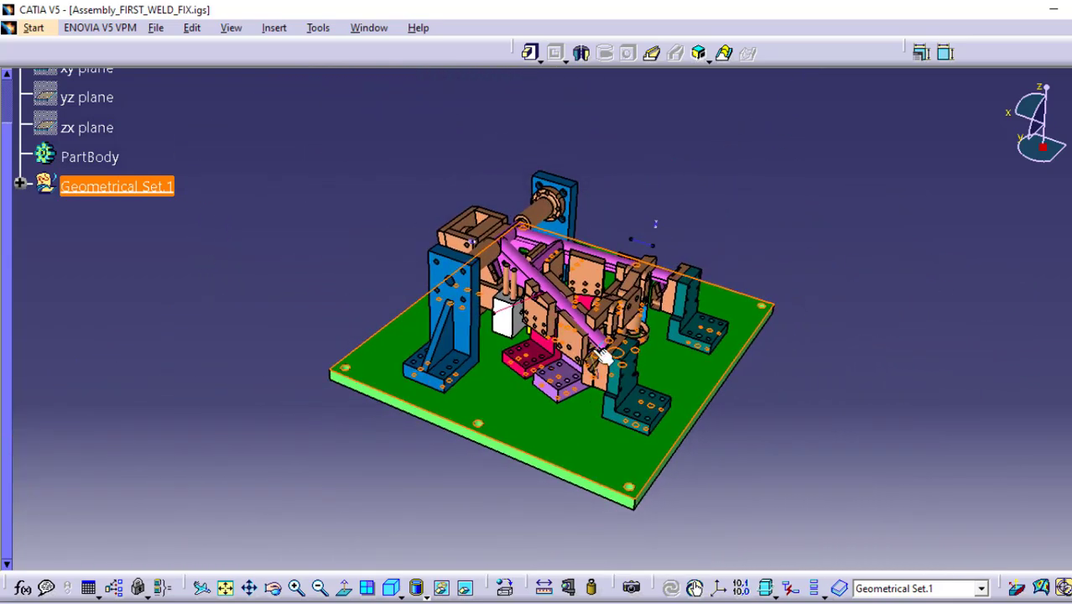
Orbit the fixture round and tilt it to look straight down onto the base plate.
{"action": "left_click_drag", "start_coordinate": [604, 357], "coordinate": [525, 352]}
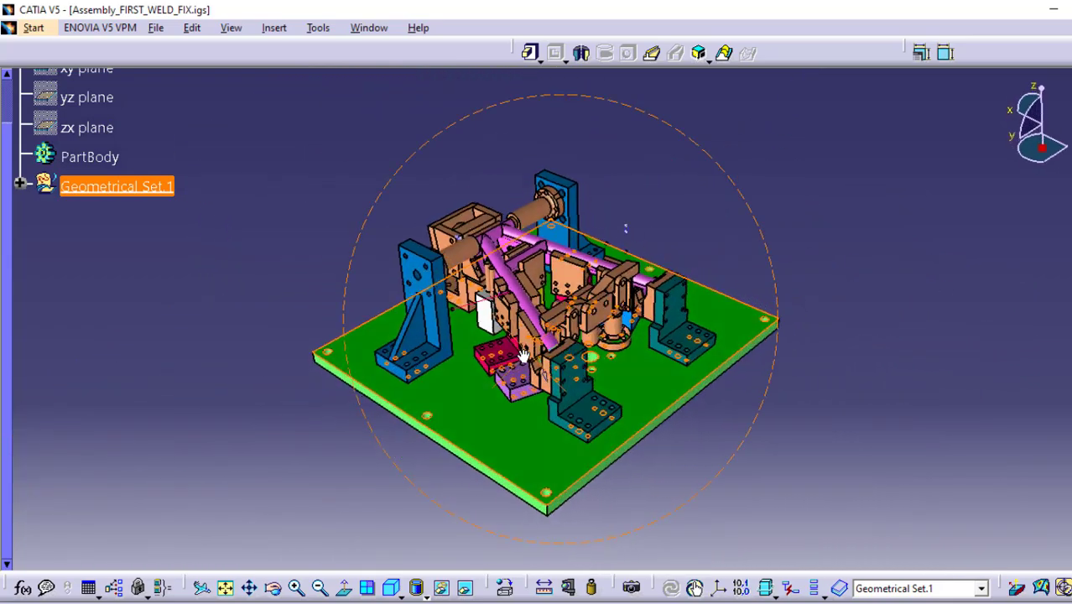
{"action": "left_click_drag", "start_coordinate": [520, 353], "coordinate": [638, 317]}
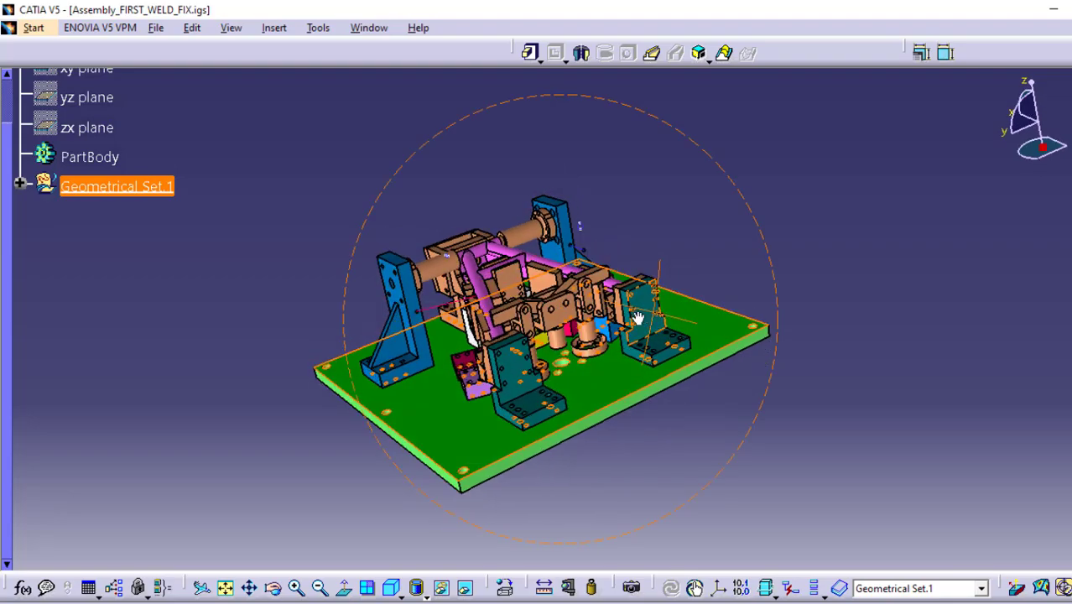
{"action": "left_click_drag", "start_coordinate": [638, 317], "coordinate": [711, 460]}
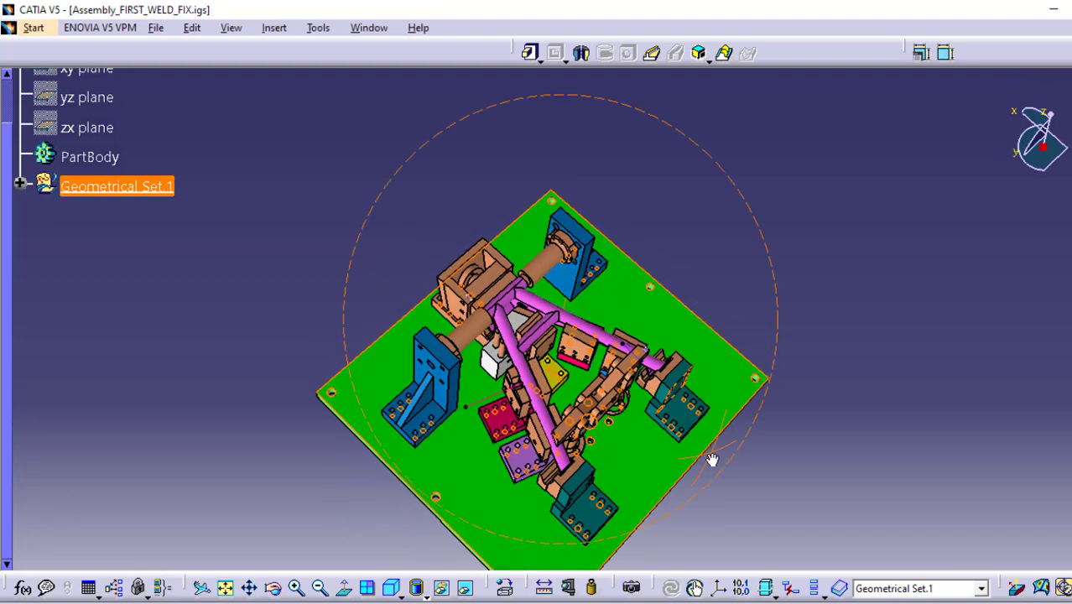
{"action": "left_click_drag", "start_coordinate": [711, 460], "coordinate": [628, 379]}
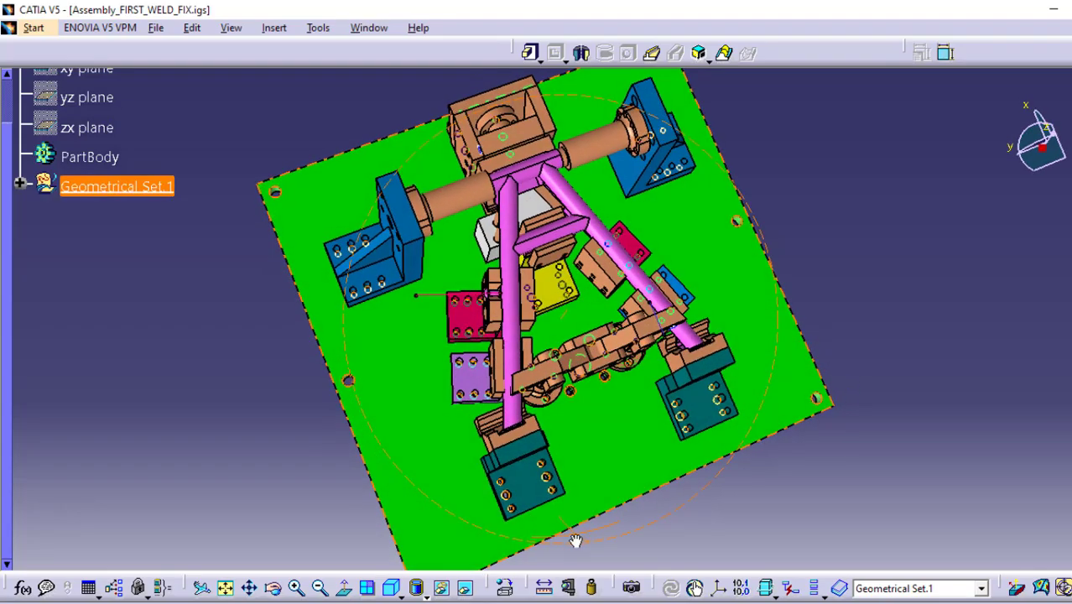
Rotate from the top-down view to an isometric side view of frame and blue support.
{"action": "left_click_drag", "start_coordinate": [575, 542], "coordinate": [441, 504]}
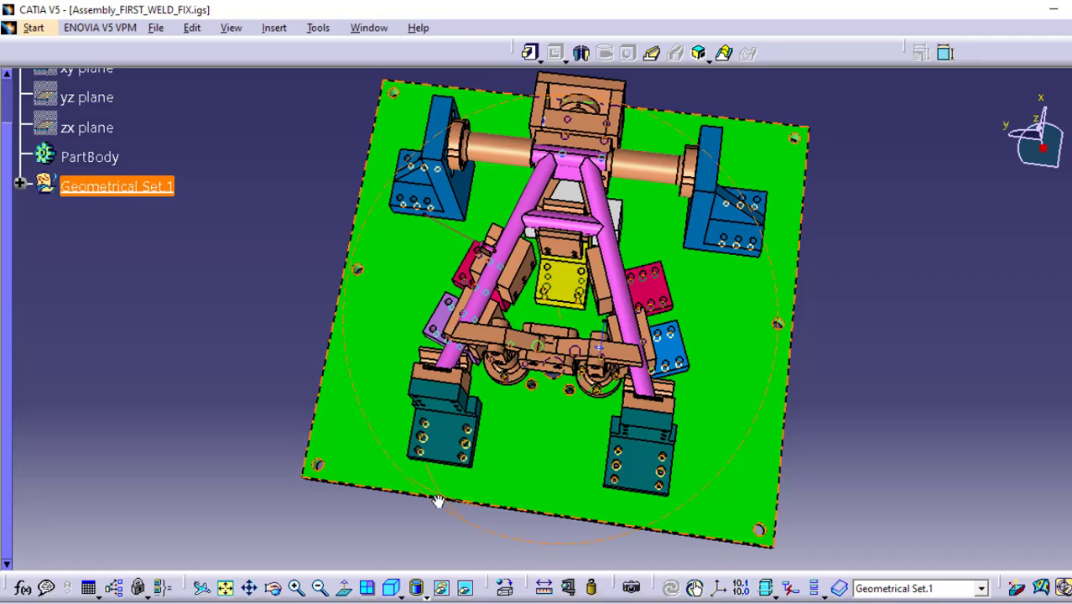
{"action": "left_click_drag", "start_coordinate": [436, 502], "coordinate": [417, 348]}
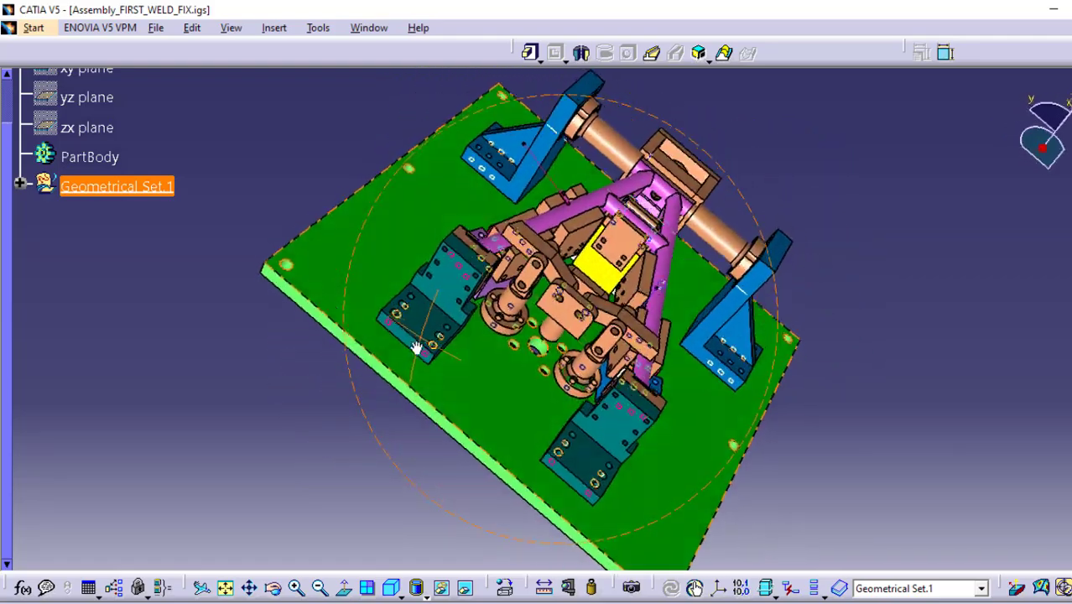
{"action": "left_click_drag", "start_coordinate": [415, 348], "coordinate": [383, 434]}
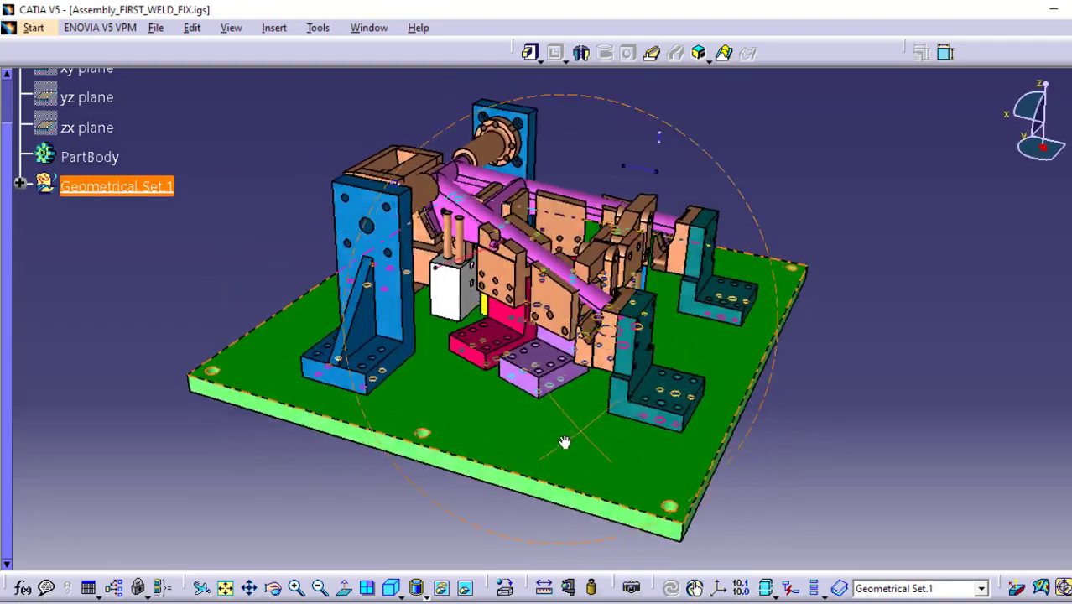
Orbit toward the teal brackets and zoom onto the clamp holding the pink tube end.
{"action": "left_click_drag", "start_coordinate": [564, 443], "coordinate": [722, 386]}
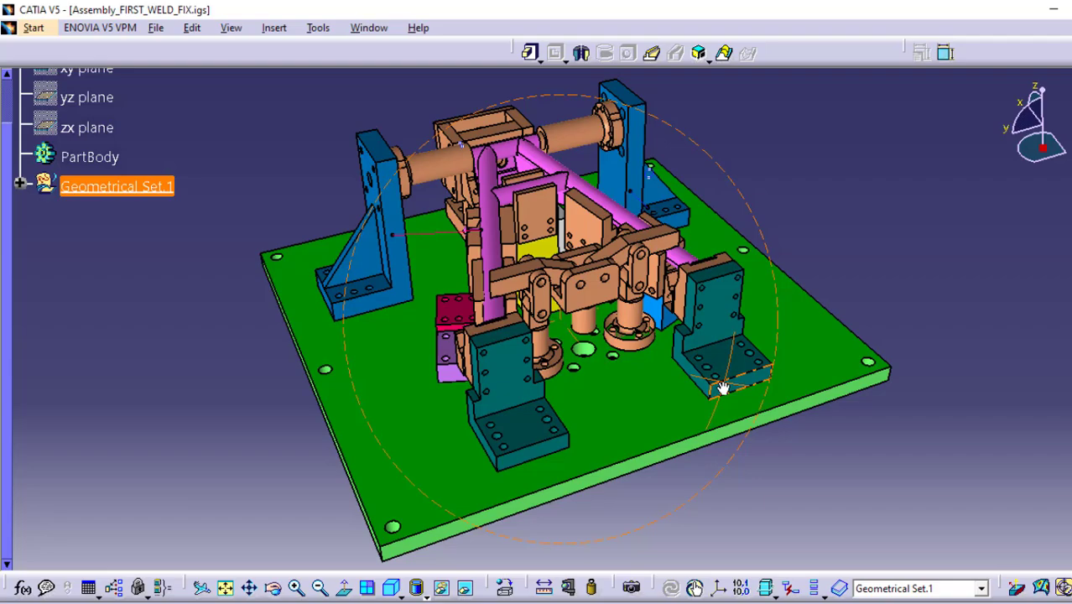
{"action": "left_click_drag", "start_coordinate": [722, 386], "coordinate": [812, 287]}
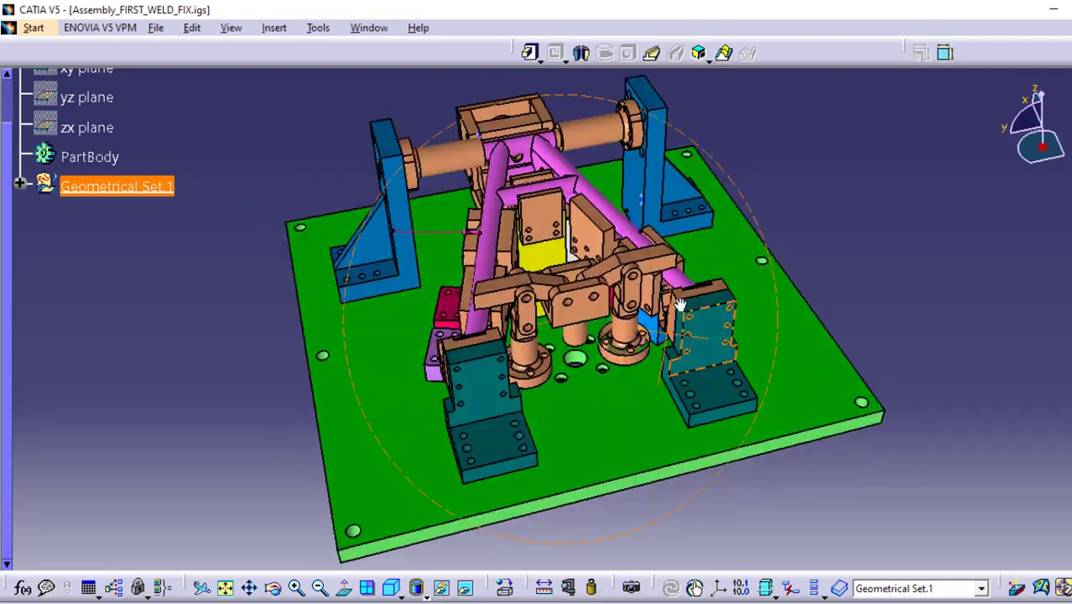
{"action": "left_click_drag", "start_coordinate": [680, 302], "coordinate": [617, 344]}
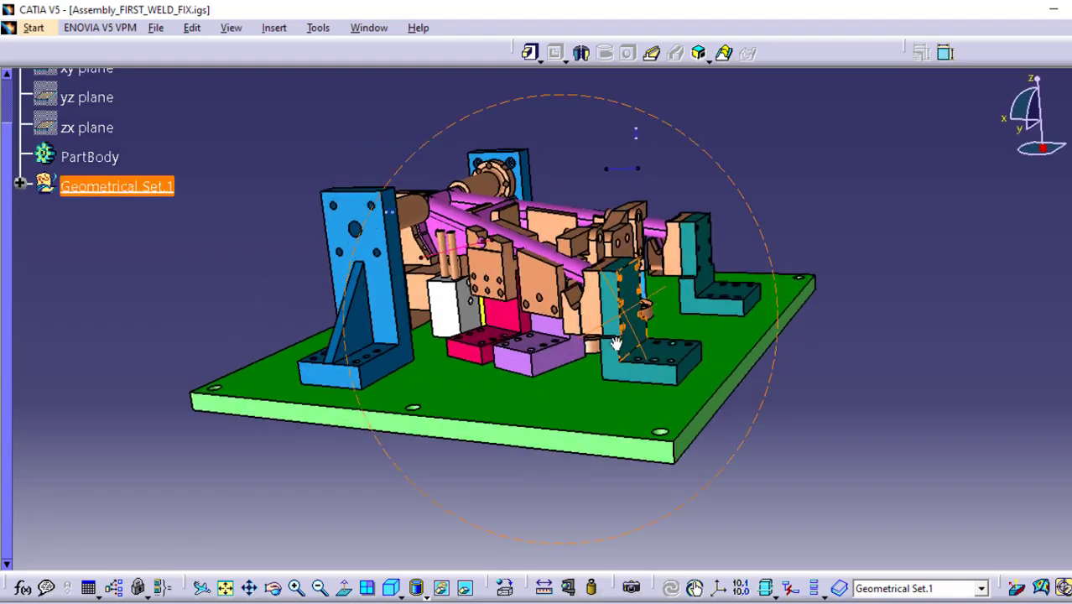
{"action": "left_click_drag", "start_coordinate": [617, 344], "coordinate": [558, 361]}
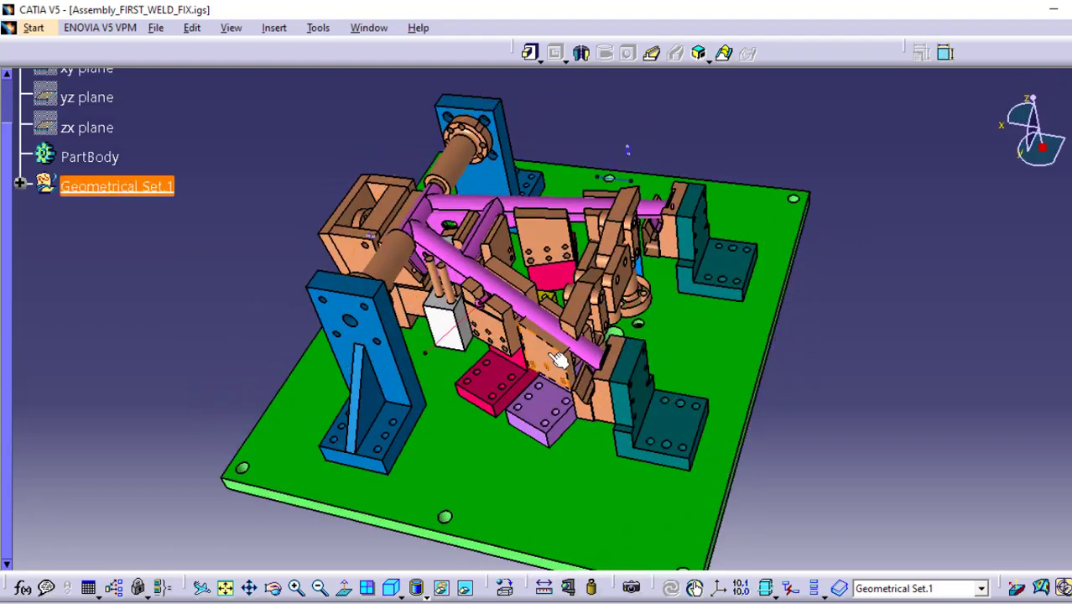
{"action": "left_click_drag", "start_coordinate": [562, 359], "coordinate": [806, 342]}
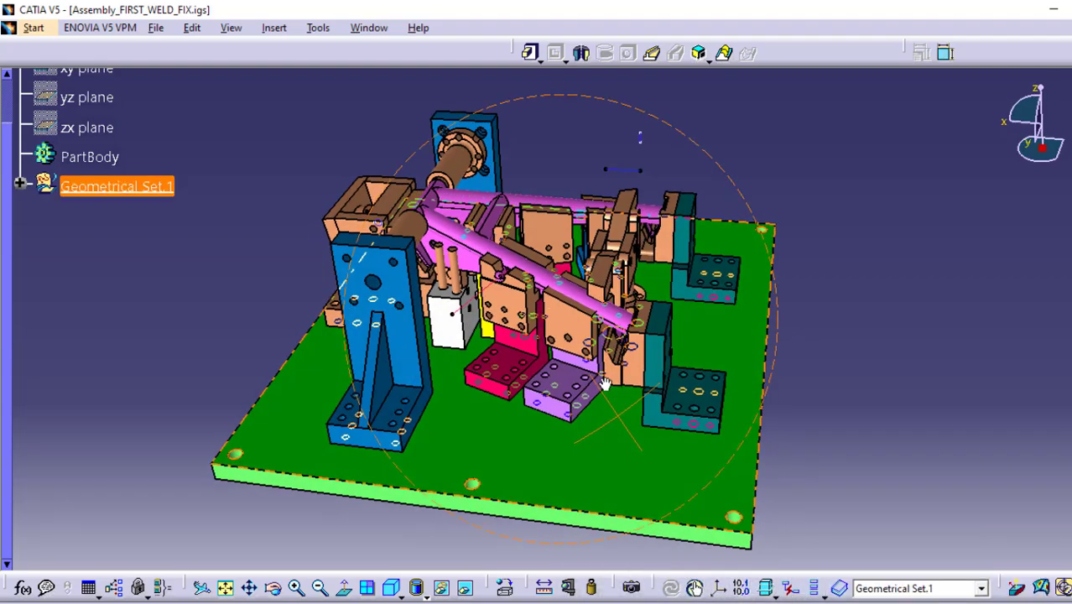
{"action": "left_click_drag", "start_coordinate": [604, 385], "coordinate": [734, 351]}
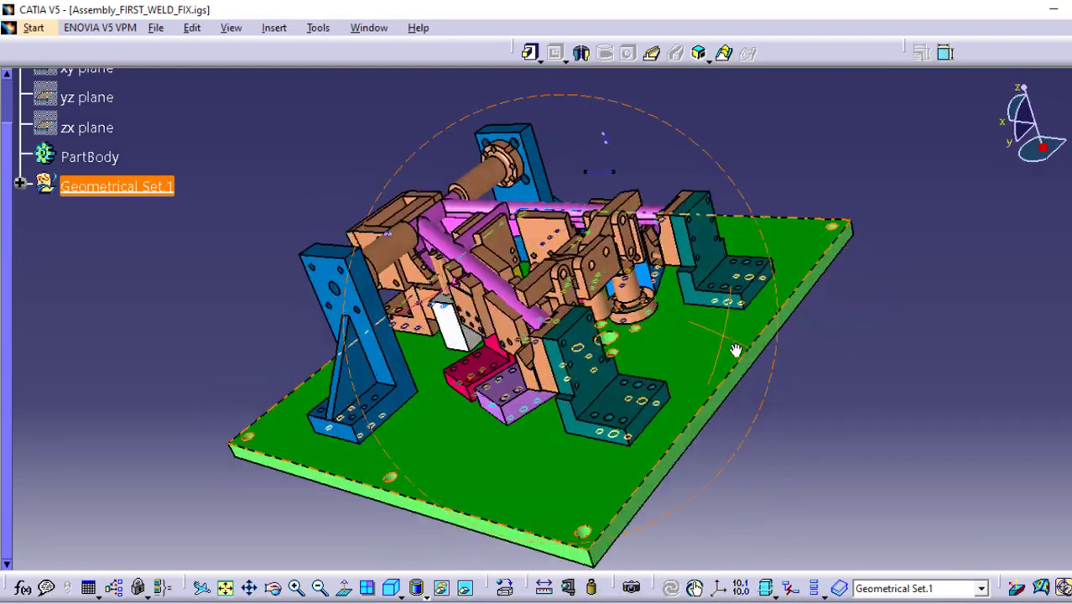
{"action": "left_click_drag", "start_coordinate": [734, 348], "coordinate": [352, 251]}
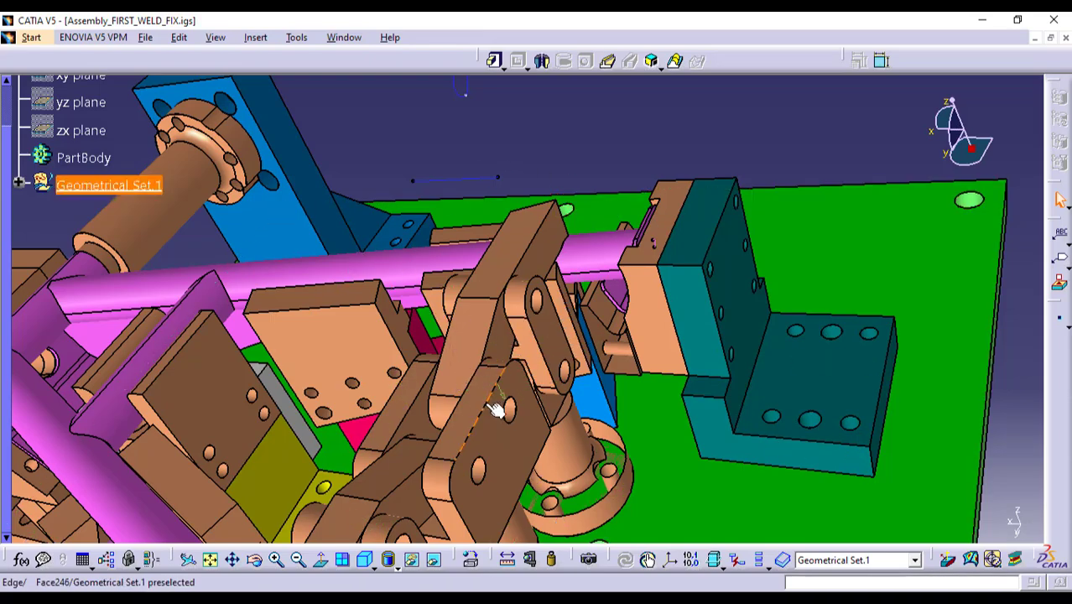
Zoom out to the full fixture, then orbit to an angle from the blue support.
{"action": "left_click_drag", "start_coordinate": [500, 409], "coordinate": [581, 329]}
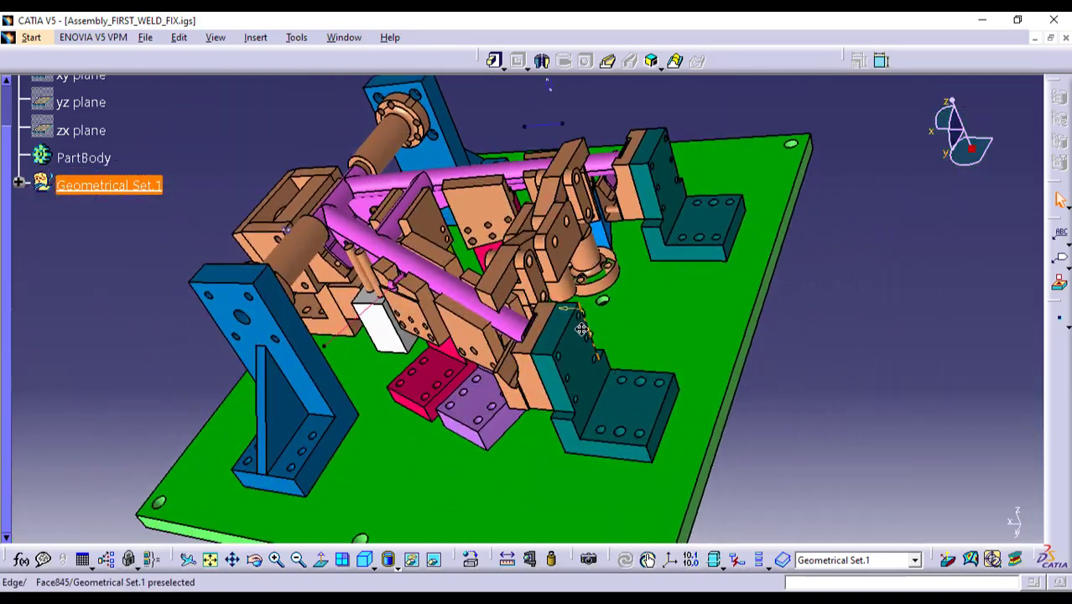
{"action": "left_click_drag", "start_coordinate": [581, 328], "coordinate": [659, 351]}
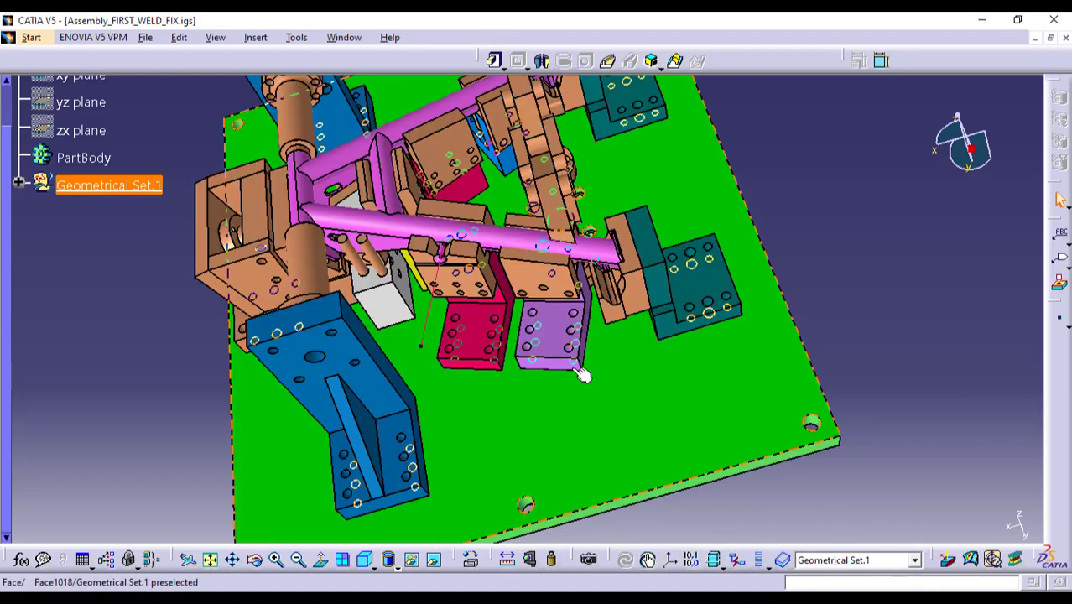
{"action": "left_click_drag", "start_coordinate": [583, 373], "coordinate": [194, 438]}
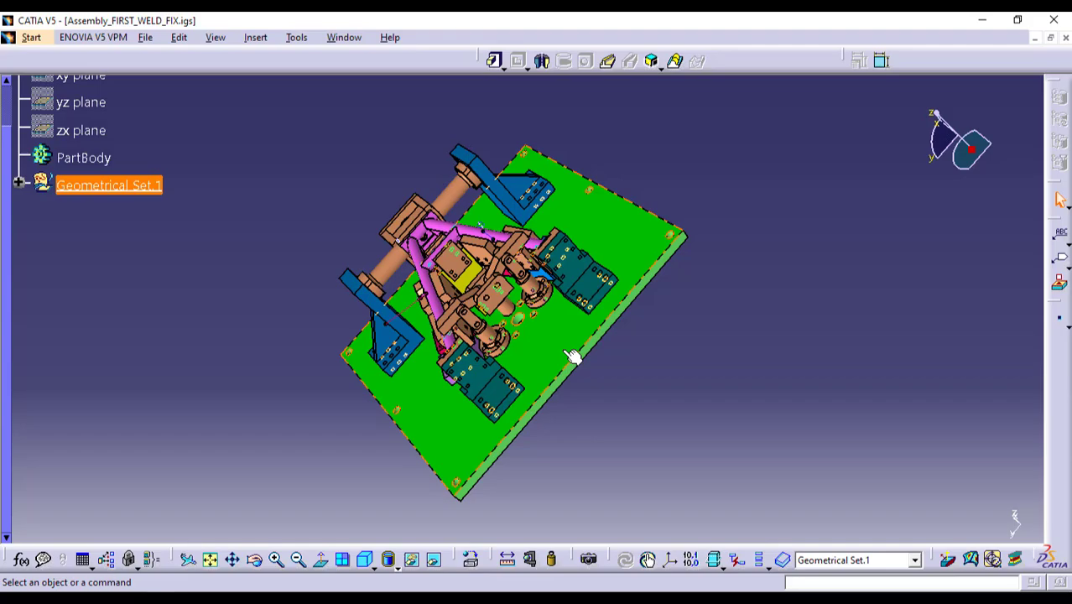
{"action": "left_click_drag", "start_coordinate": [570, 357], "coordinate": [507, 227]}
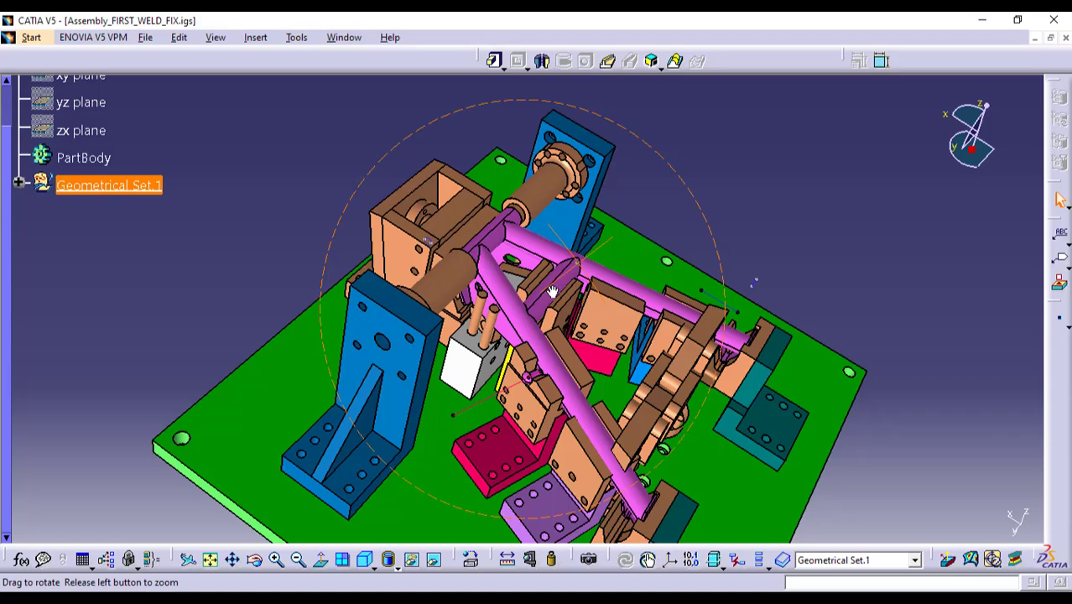
Look down from above, then magnify the copper clamp linkages beside the yellow block.
{"action": "left_click_drag", "start_coordinate": [545, 294], "coordinate": [437, 458]}
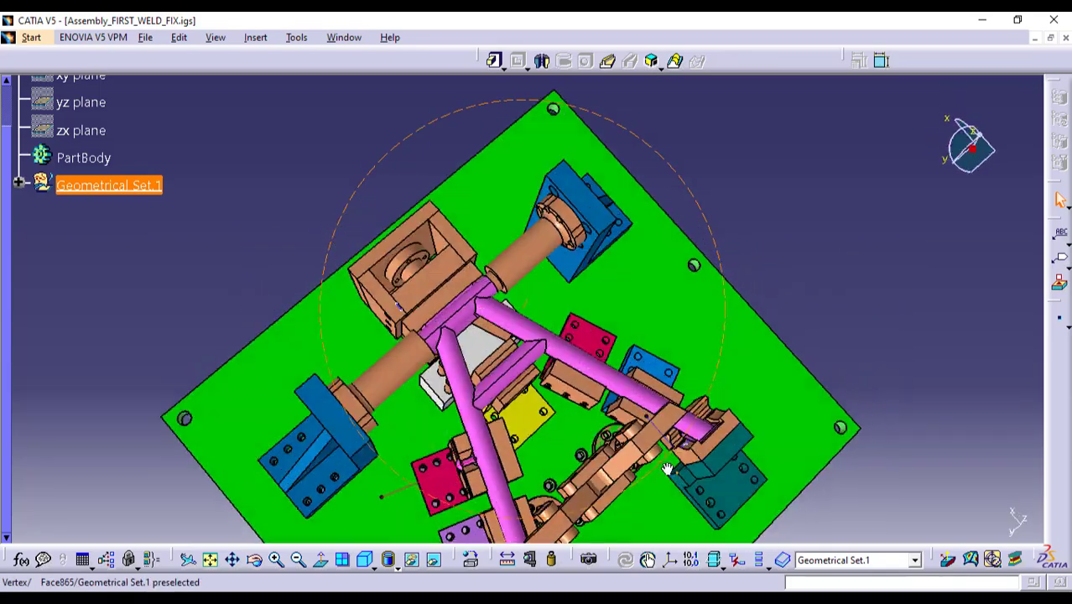
{"action": "left_click_drag", "start_coordinate": [667, 469], "coordinate": [585, 514]}
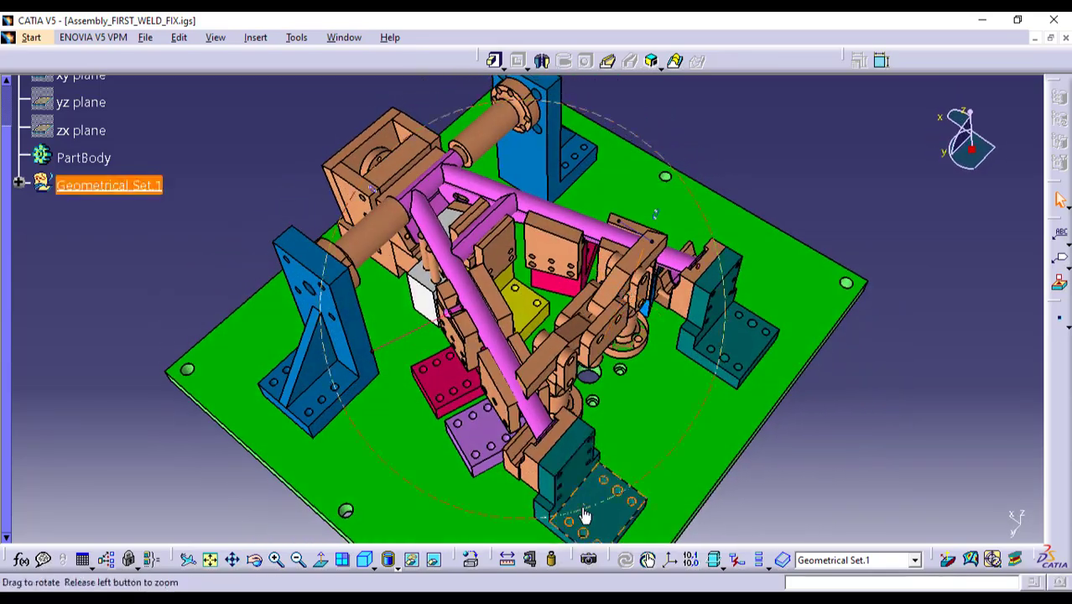
{"action": "left_click_drag", "start_coordinate": [585, 516], "coordinate": [660, 403]}
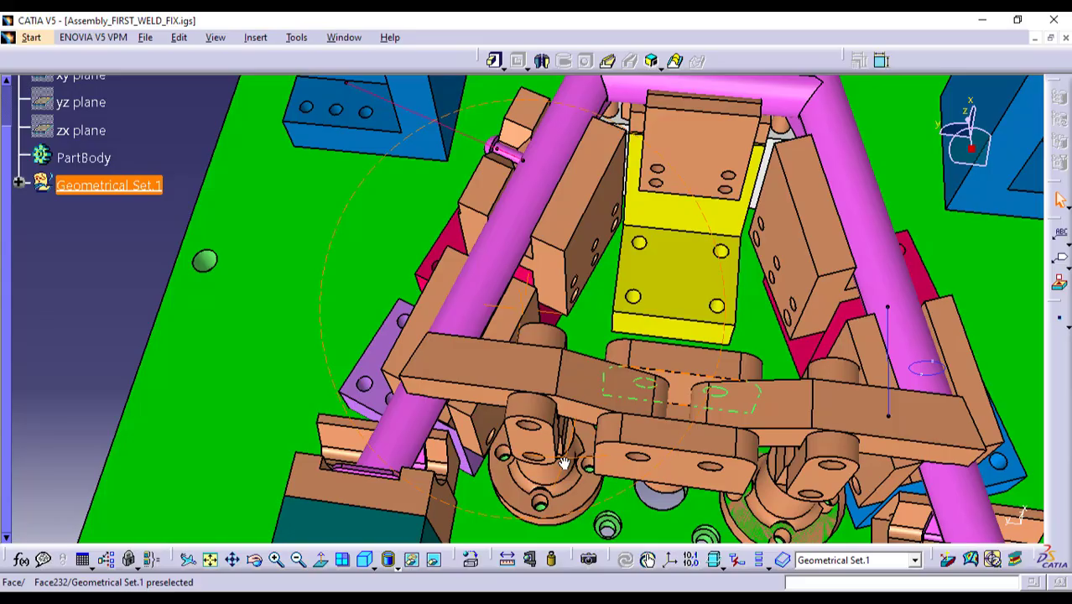
Close in on the copper cylinders from below and zoom onto the pink tube joint.
{"action": "left_click_drag", "start_coordinate": [562, 461], "coordinate": [495, 424]}
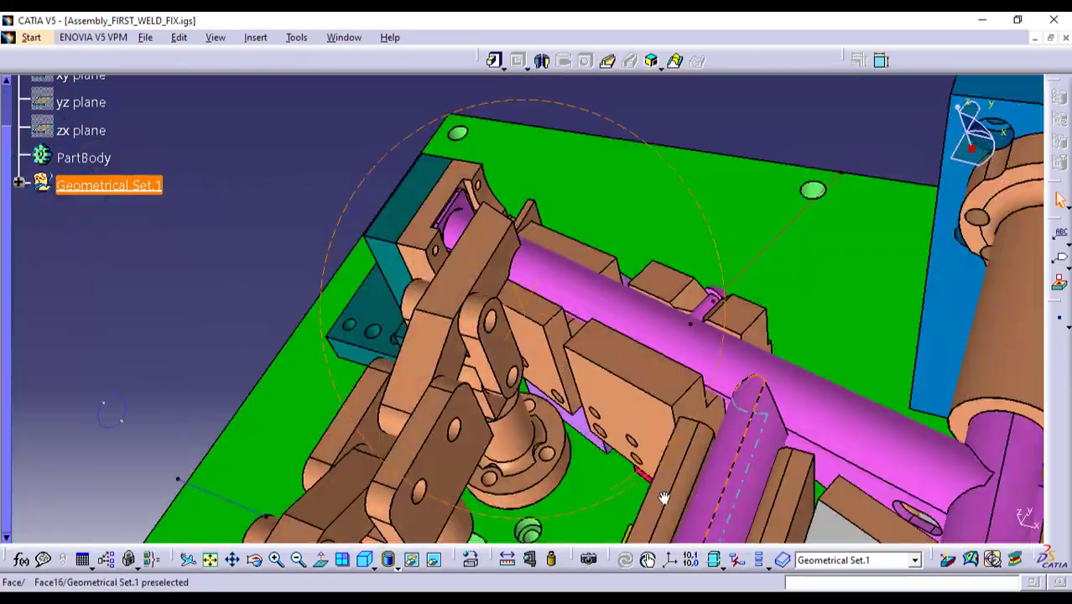
{"action": "left_click_drag", "start_coordinate": [663, 499], "coordinate": [638, 273]}
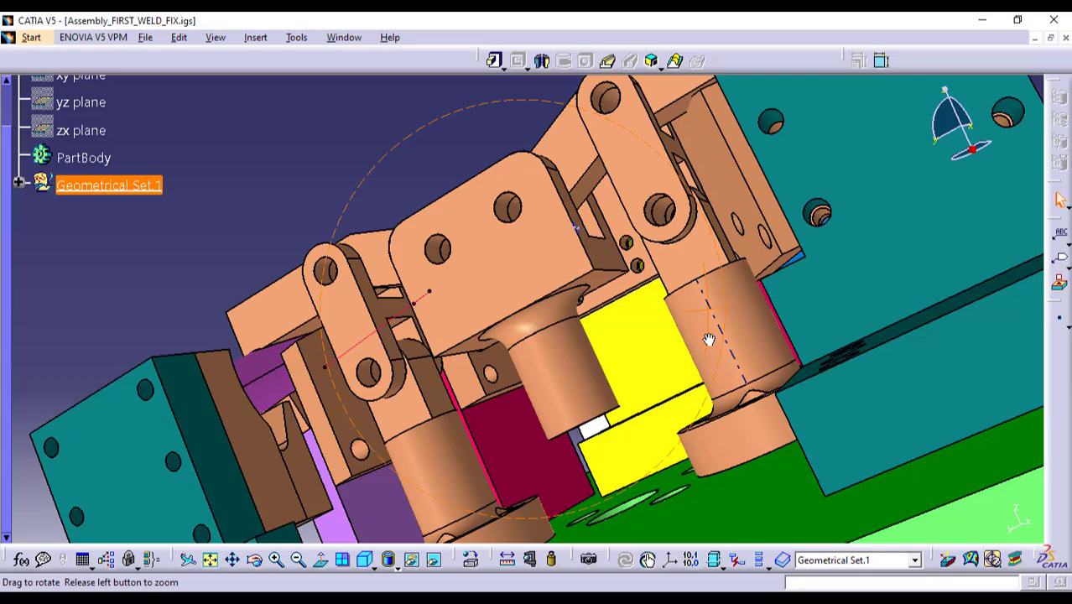
{"action": "left_click_drag", "start_coordinate": [709, 340], "coordinate": [415, 362]}
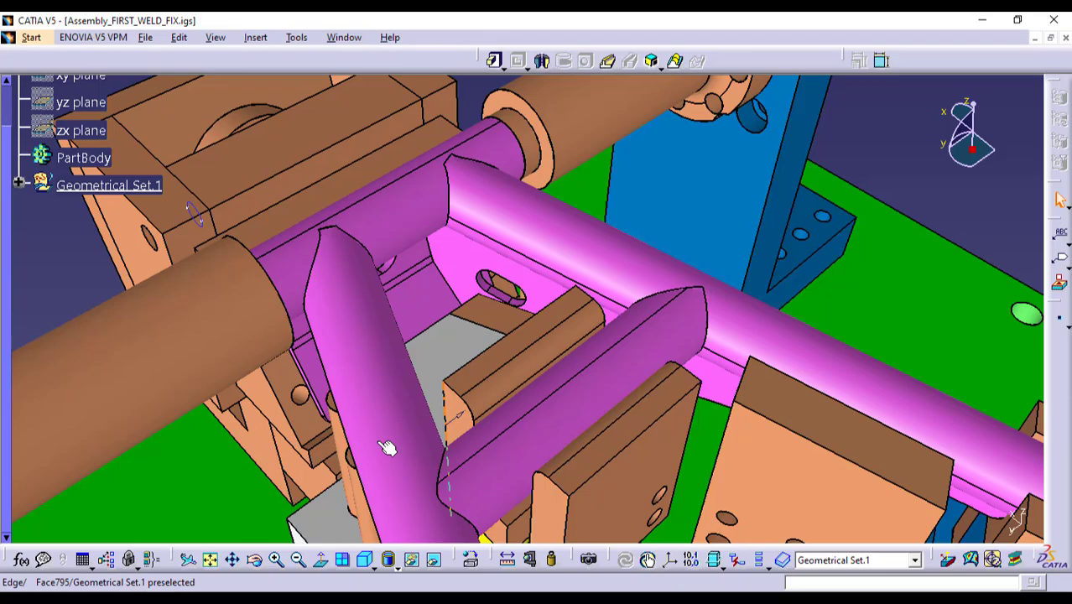
Rotate around the pink tube junction until the fixture appears edge-on.
{"action": "left_click_drag", "start_coordinate": [388, 449], "coordinate": [420, 249]}
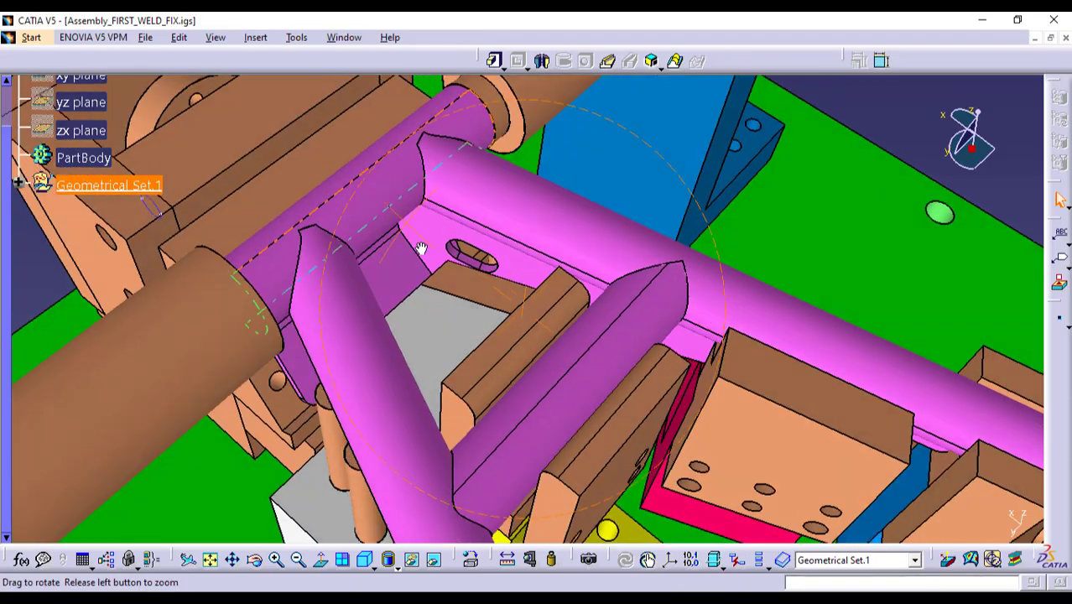
{"action": "left_click_drag", "start_coordinate": [420, 247], "coordinate": [568, 268]}
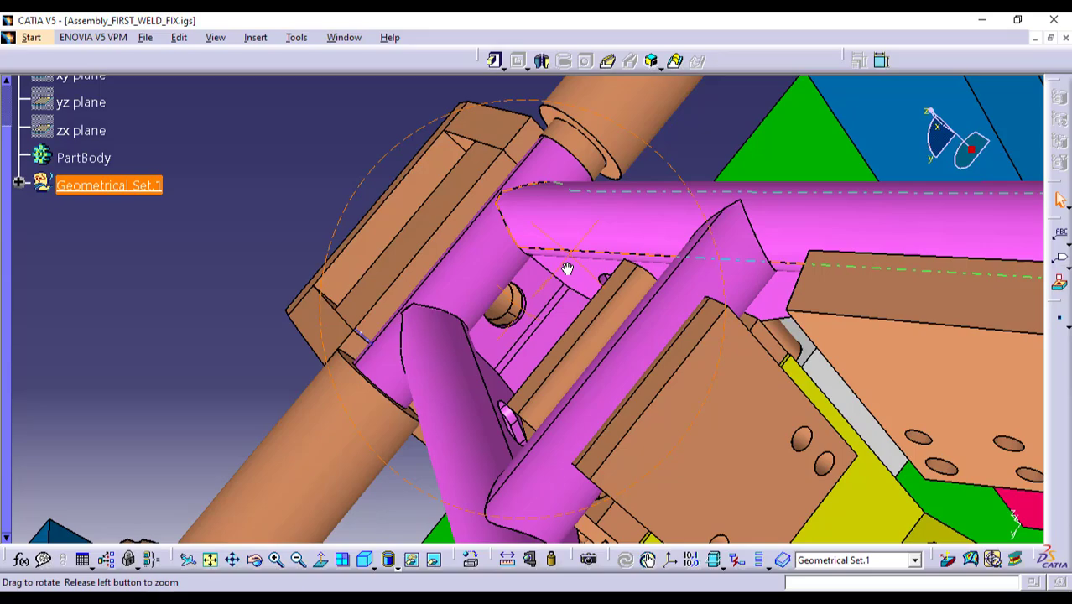
{"action": "left_click_drag", "start_coordinate": [568, 268], "coordinate": [474, 464]}
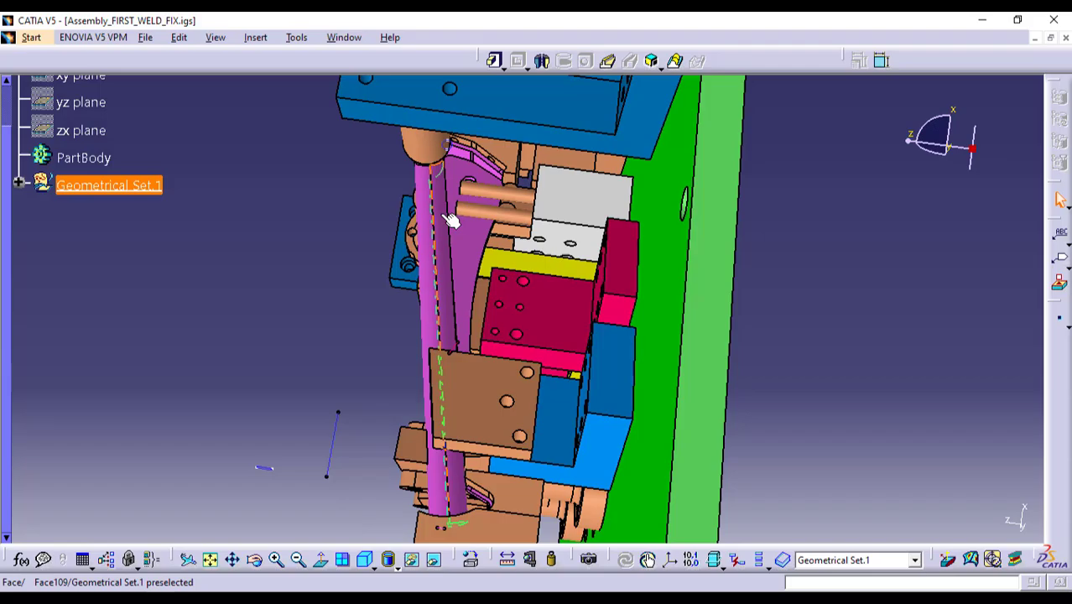
Orbit to the blue support side and zoom onto the pink tube end in its copper clamp.
{"action": "left_click_drag", "start_coordinate": [453, 218], "coordinate": [751, 211]}
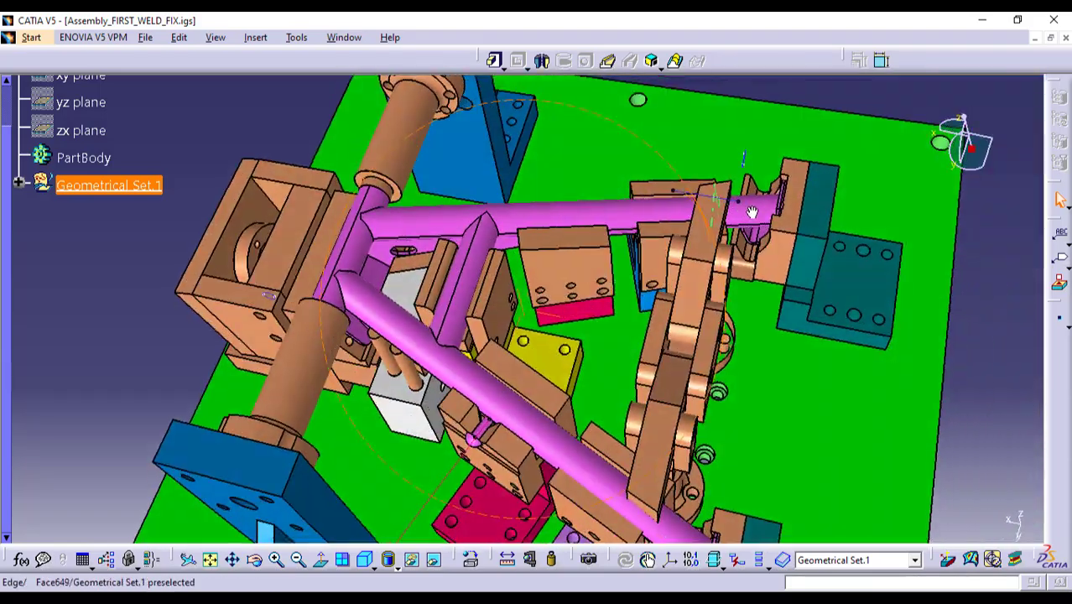
{"action": "left_click_drag", "start_coordinate": [753, 212], "coordinate": [600, 336]}
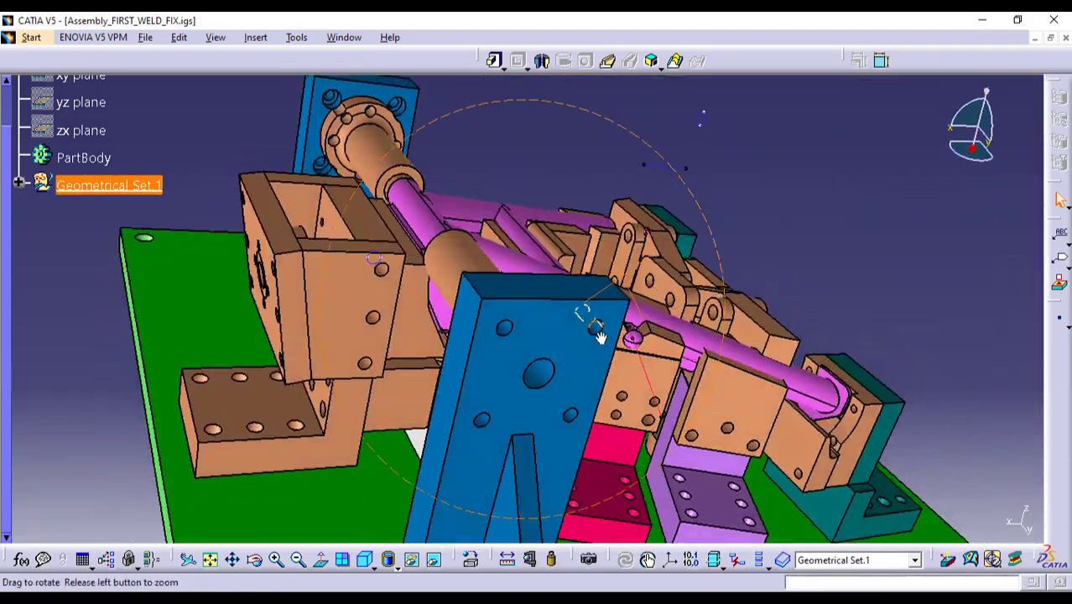
{"action": "left_click_drag", "start_coordinate": [600, 336], "coordinate": [667, 313]}
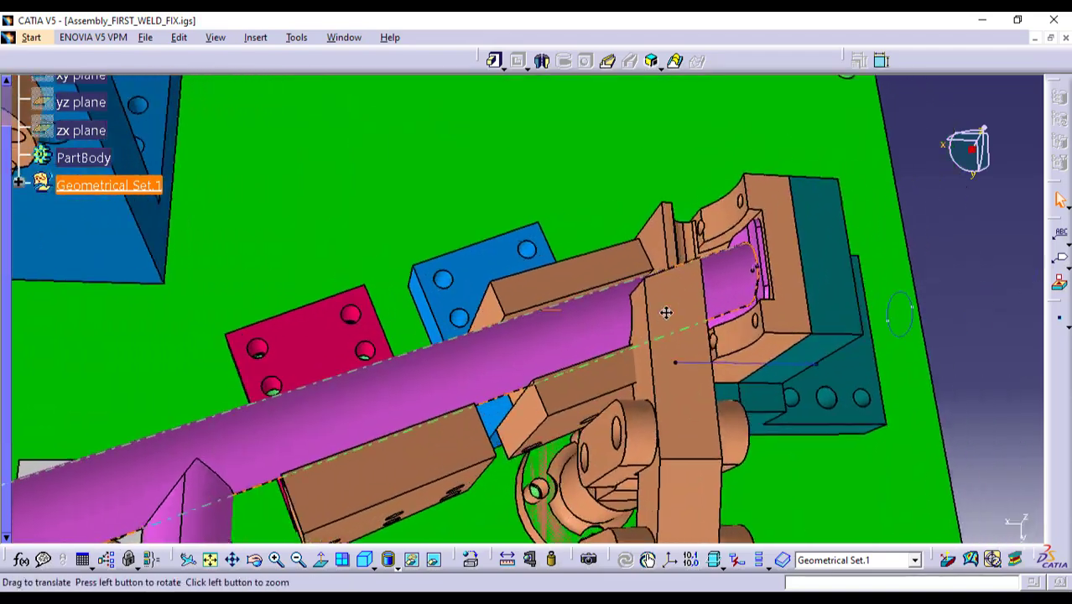
{"action": "left_click_drag", "start_coordinate": [665, 313], "coordinate": [707, 288]}
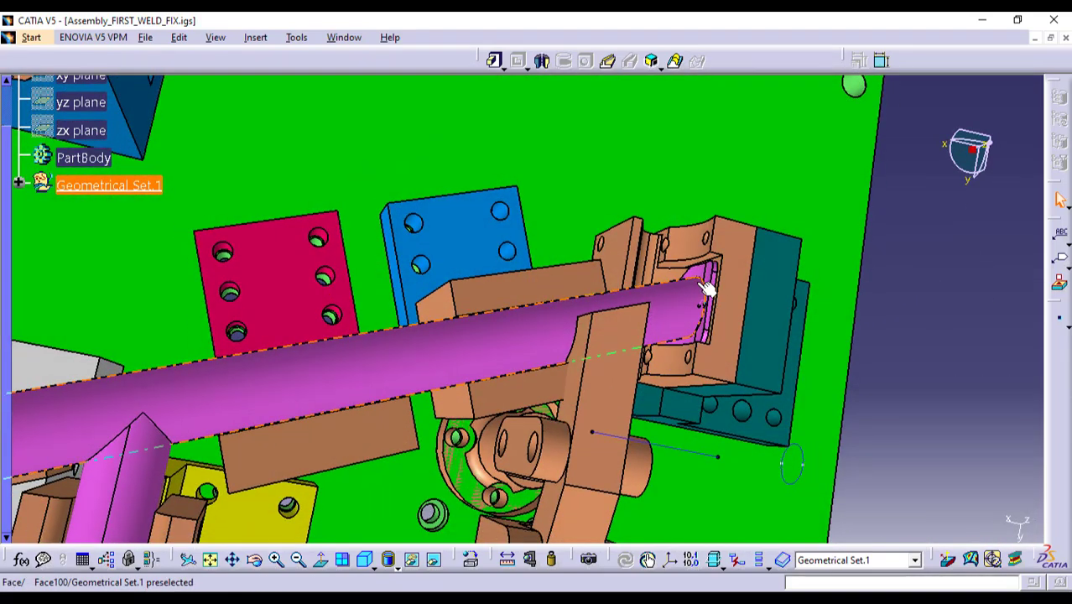